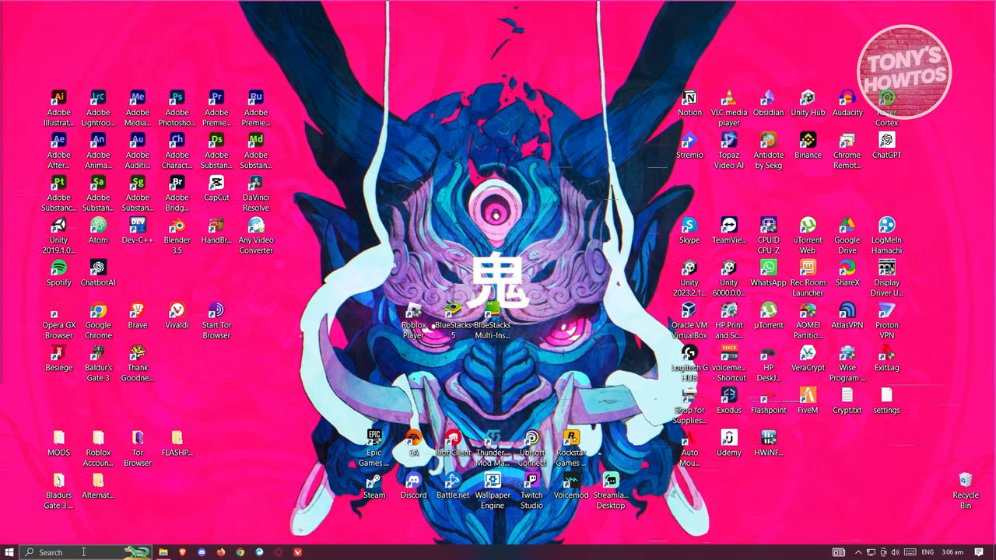
- Search for 'DISK' and open 'Create and format hard disk partitions'
text(DISK)
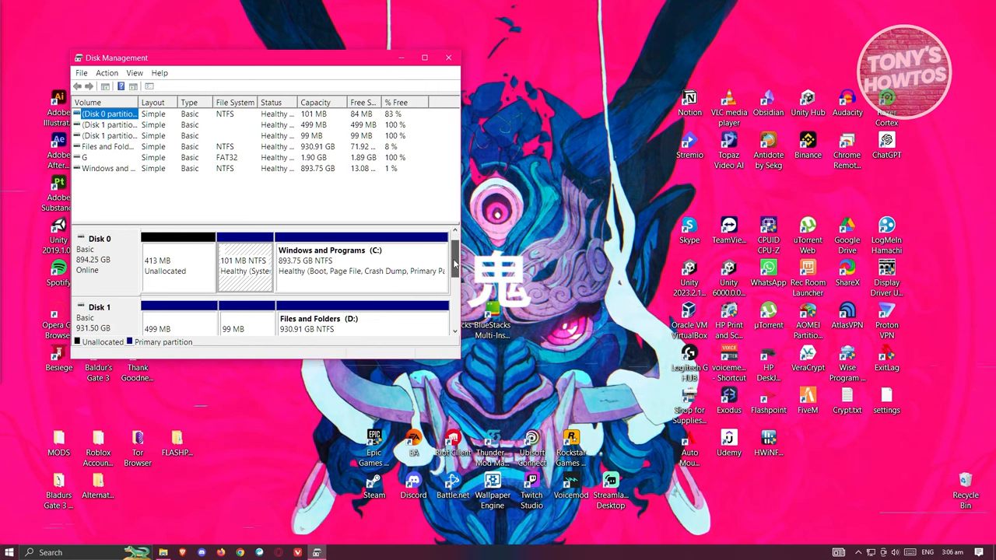
scroll(down, 3)
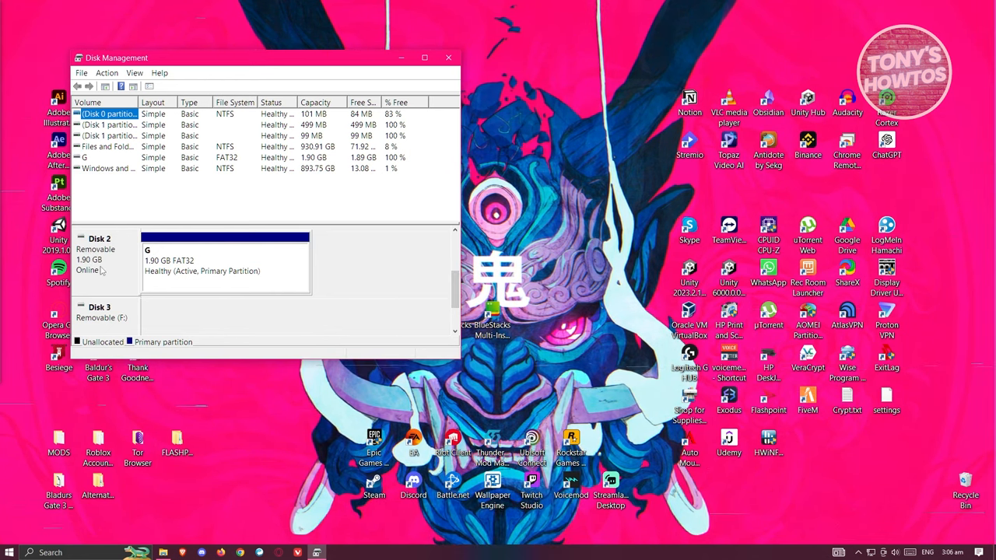
mouse_move(289, 393)
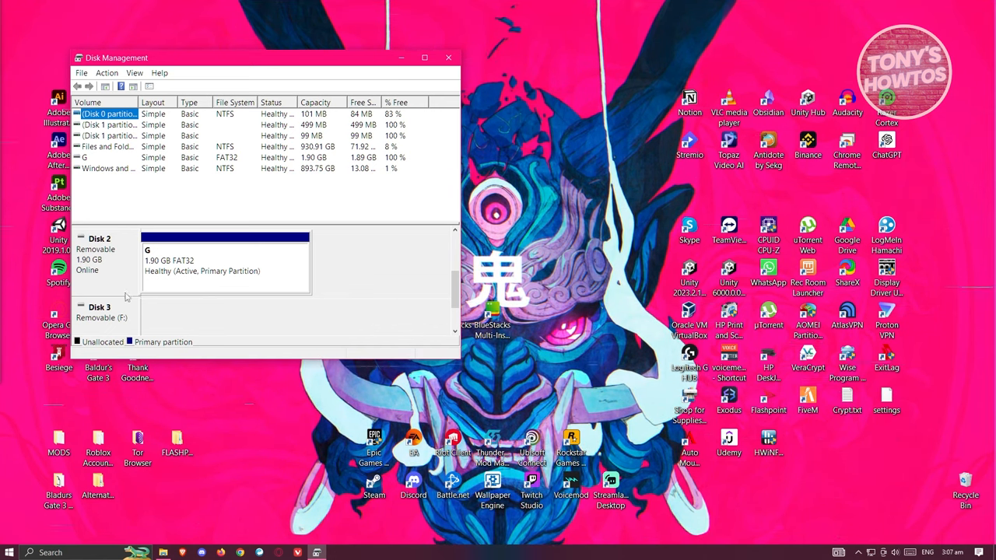
mouse_move(117, 255)
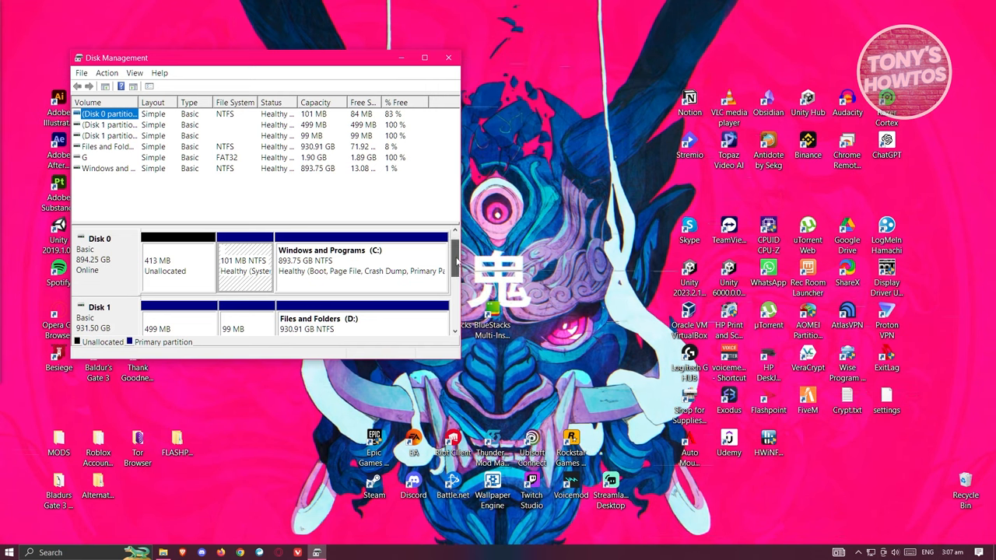
scroll(down, 3)
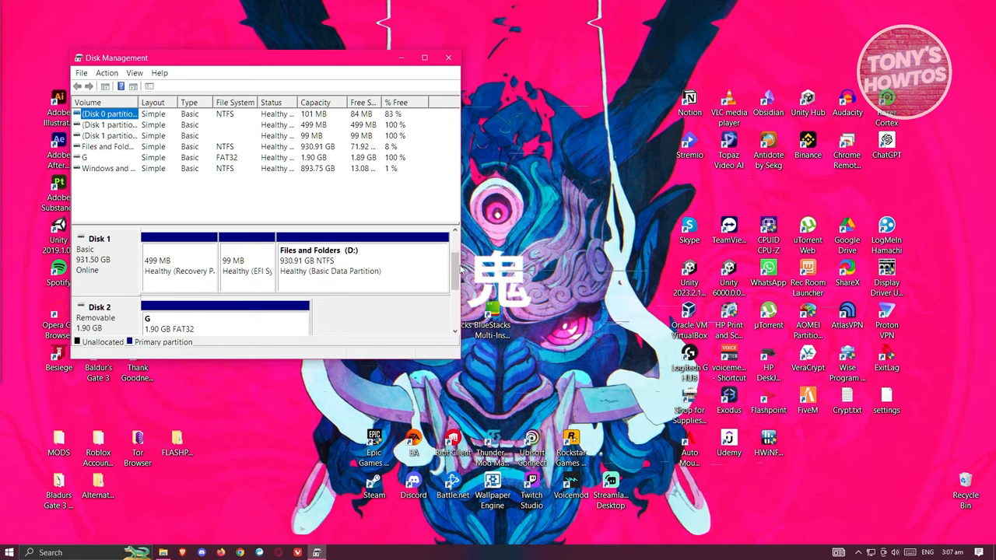
scroll(down, 3)
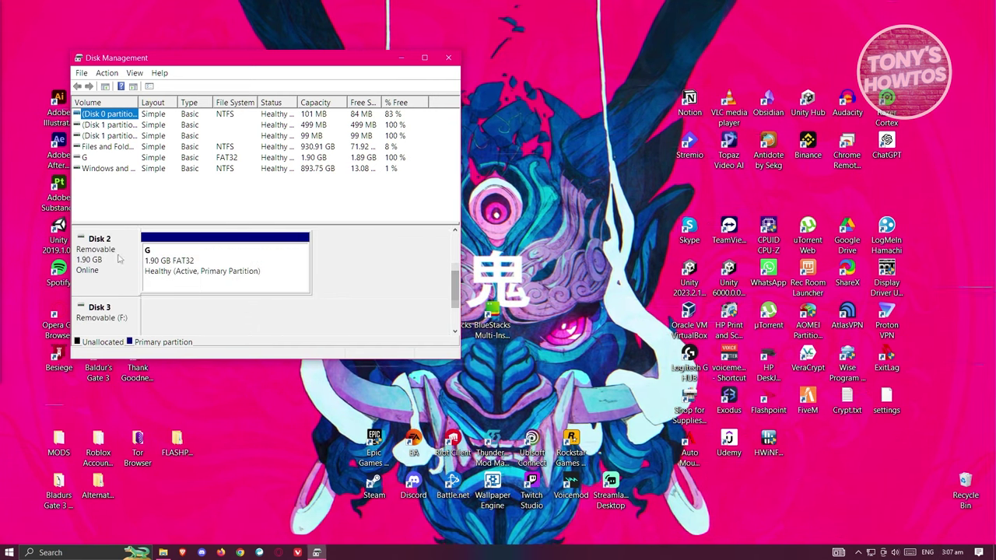
mouse_move(230, 257)
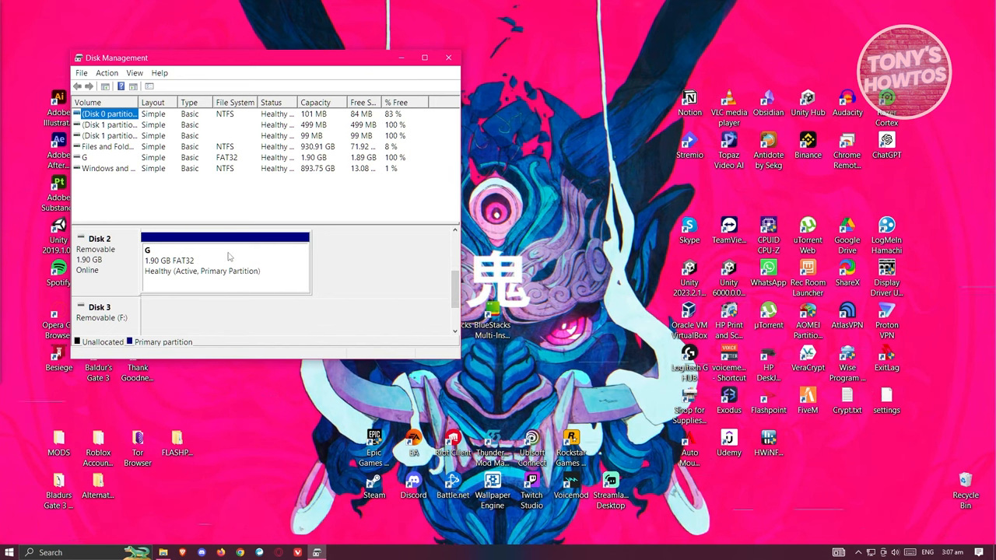
- Assign drive letter G to the removable 1.90 GB FAT32 volume on Disk 2
right_click(226, 261)
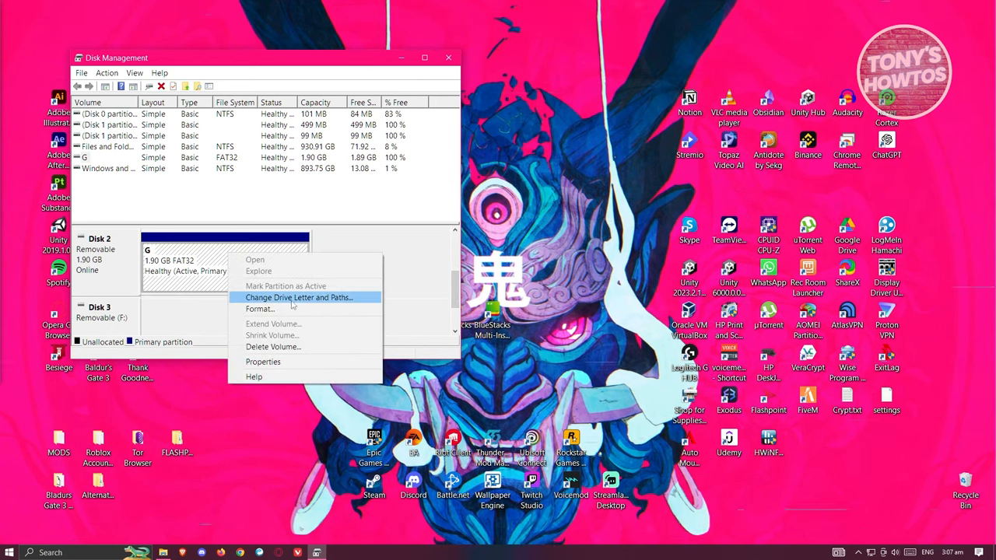
click(299, 297)
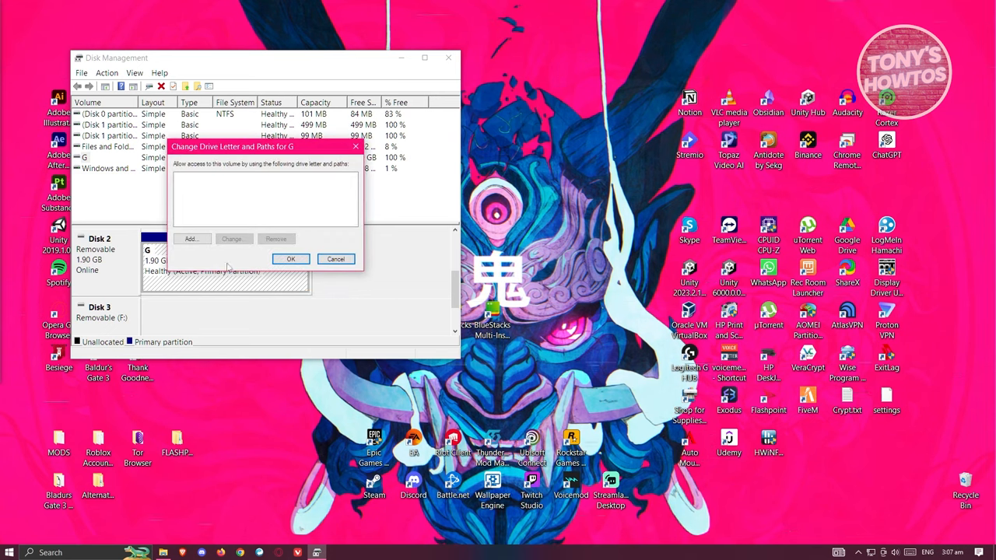
click(190, 239)
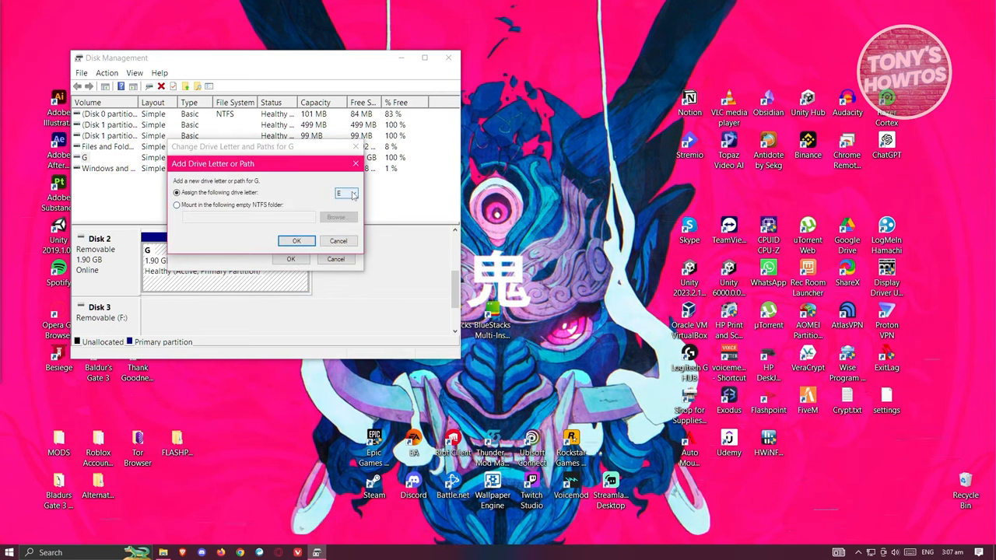
click(353, 193)
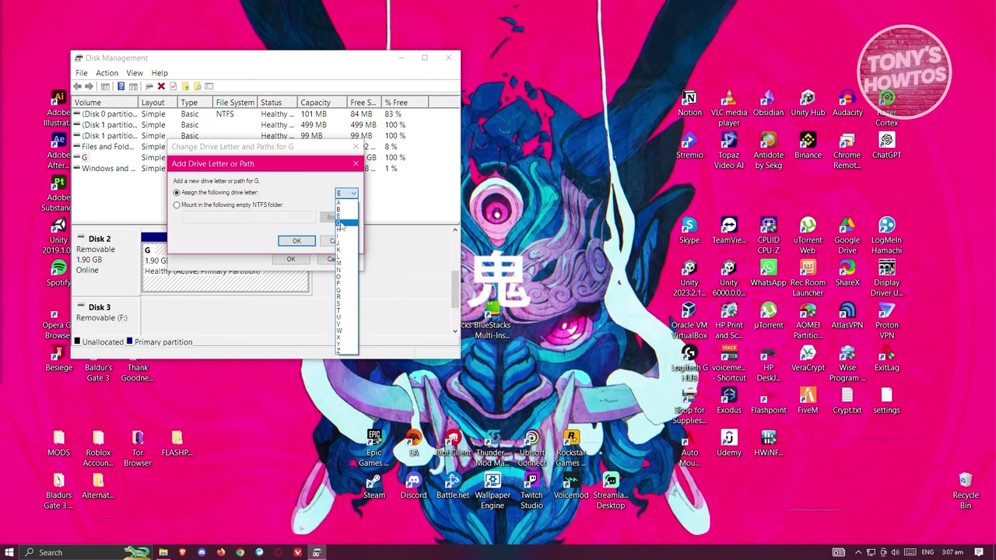
click(338, 226)
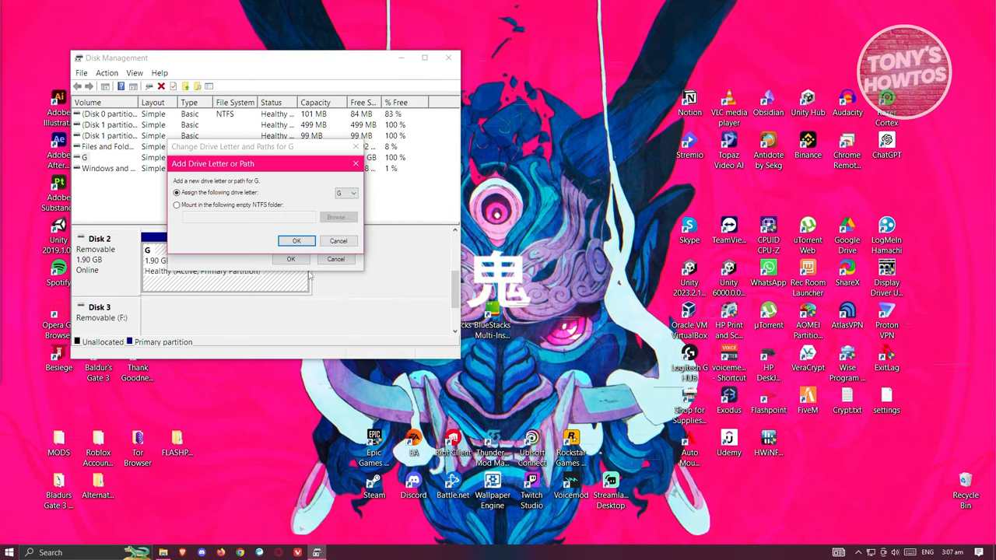
click(297, 241)
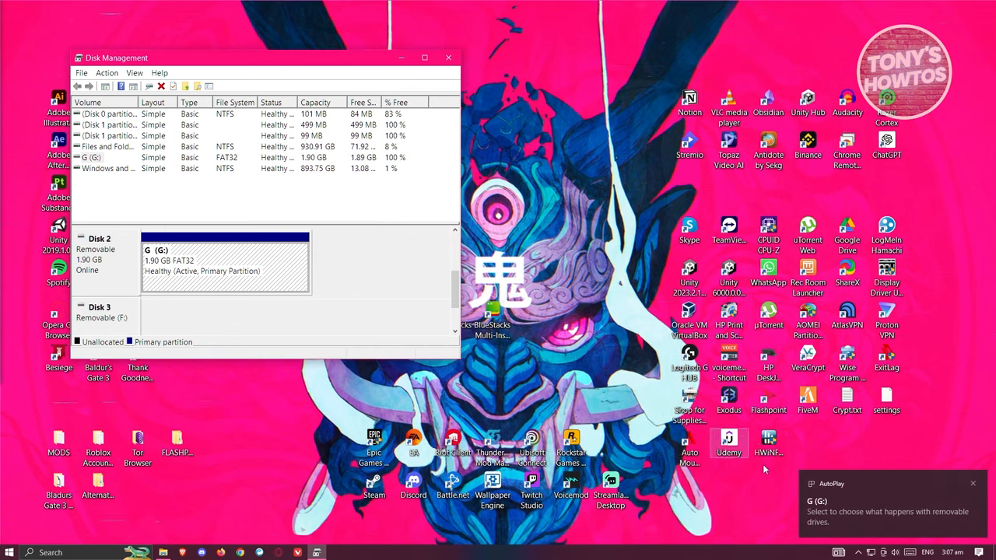
mouse_move(936, 523)
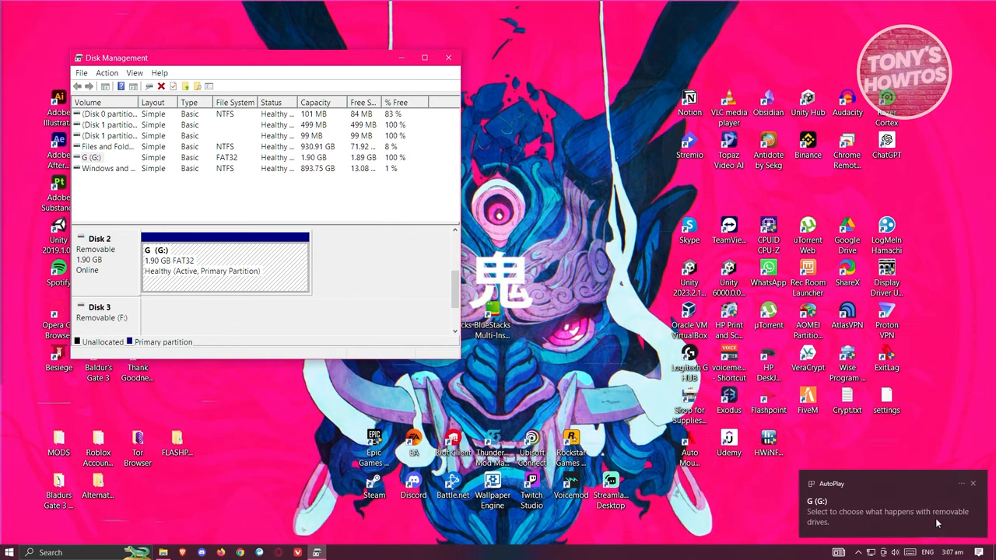
mouse_move(656, 383)
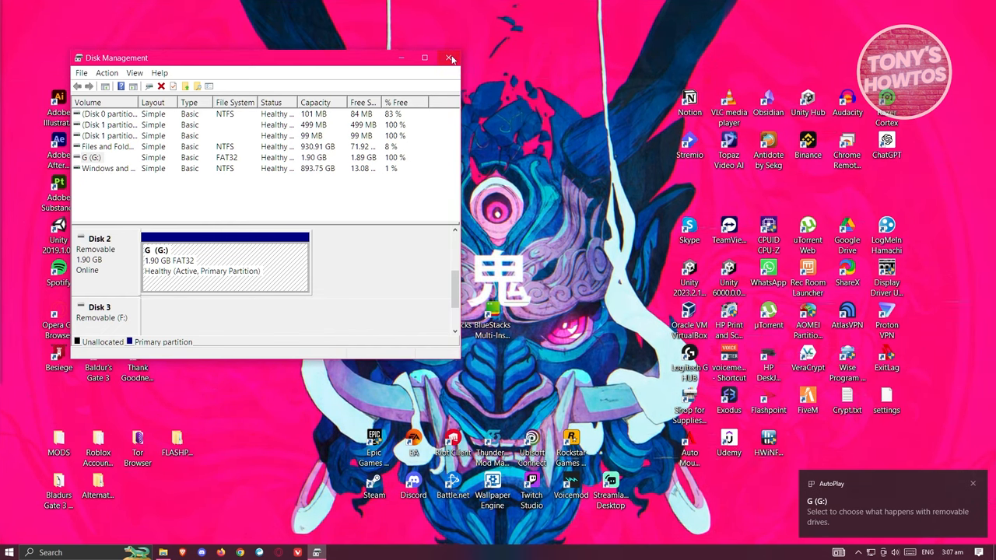
- Close Disk Management, verify G (G:) with 1.88 GB free under This PC, then close Explorer
click(449, 58)
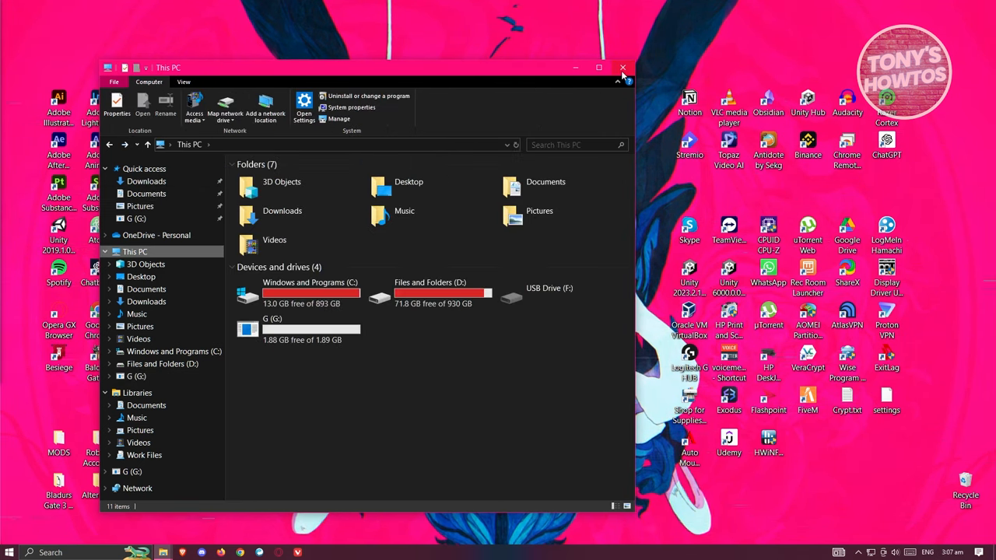
click(622, 68)
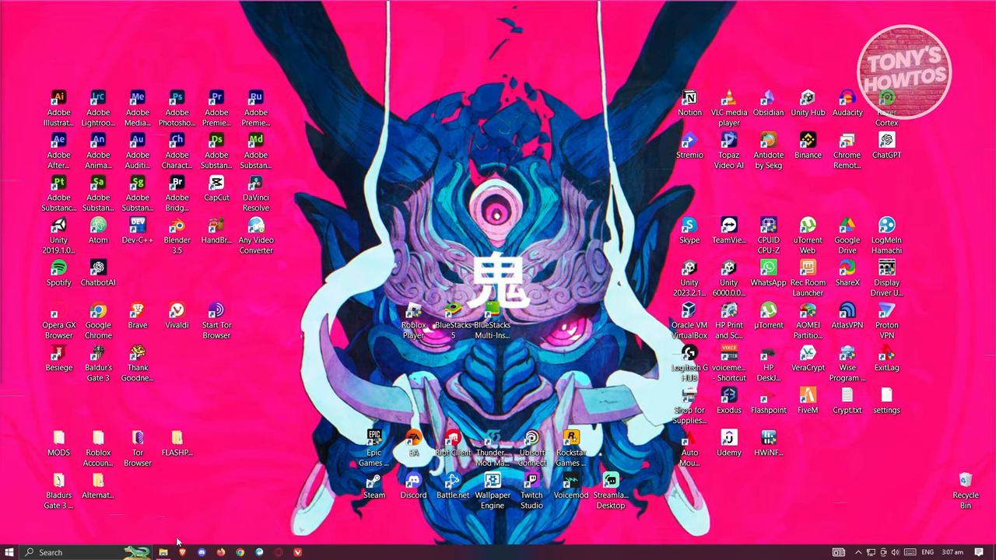
- Open Device Manager, collapse Network adapters, and scroll to Universal Serial Bus controllers
click(50, 552)
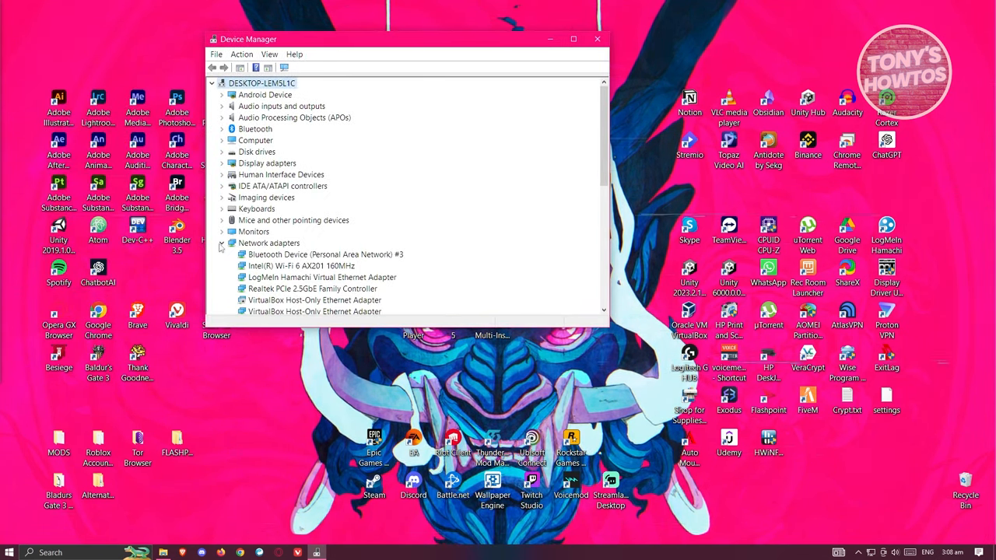
click(222, 243)
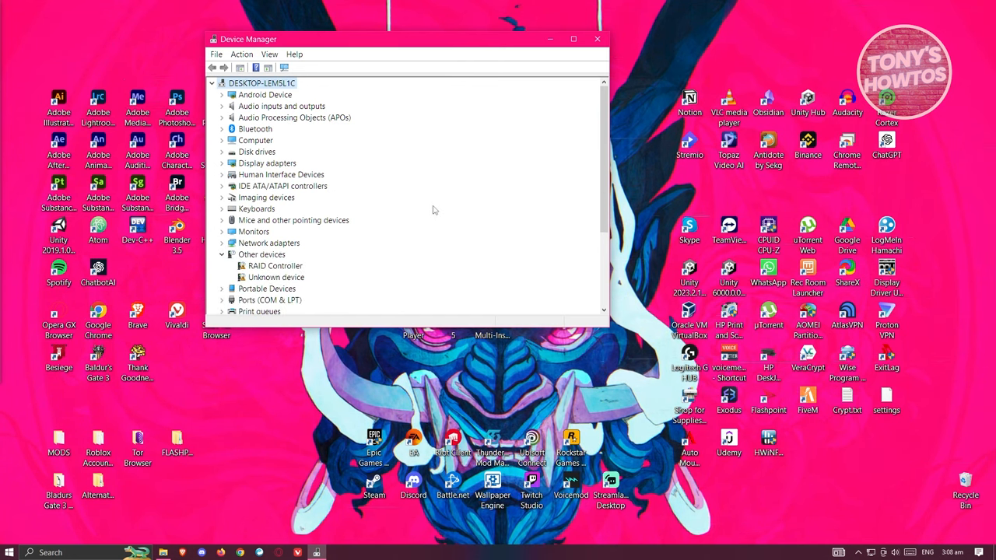
scroll(down, 3)
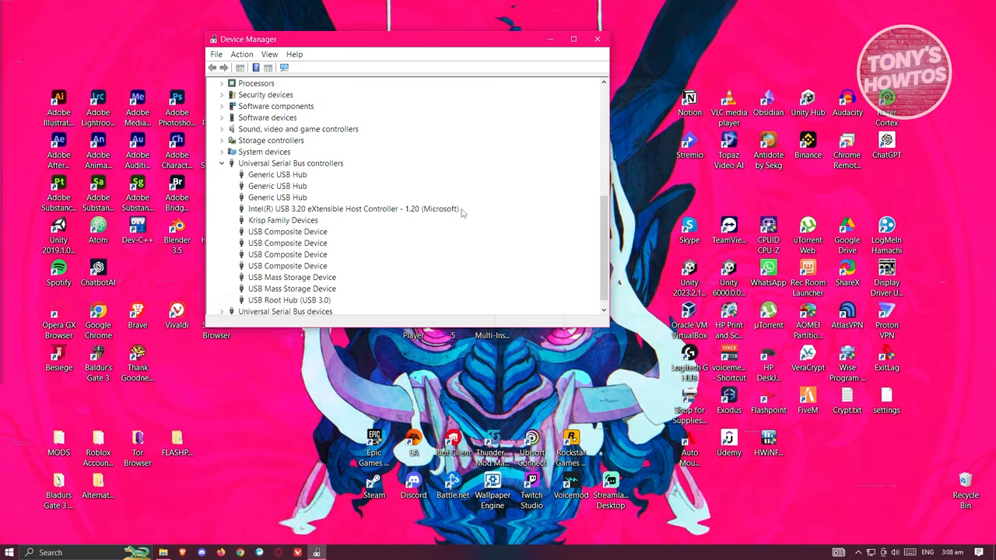
mouse_move(468, 263)
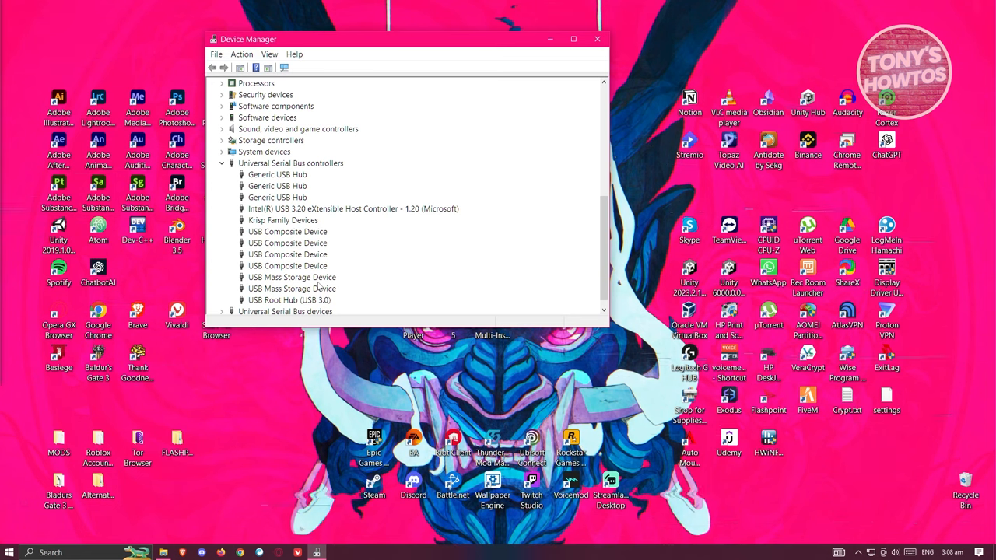
- Uninstall the USB Mass Storage Device under Universal Serial Bus controllers
right_click(291, 277)
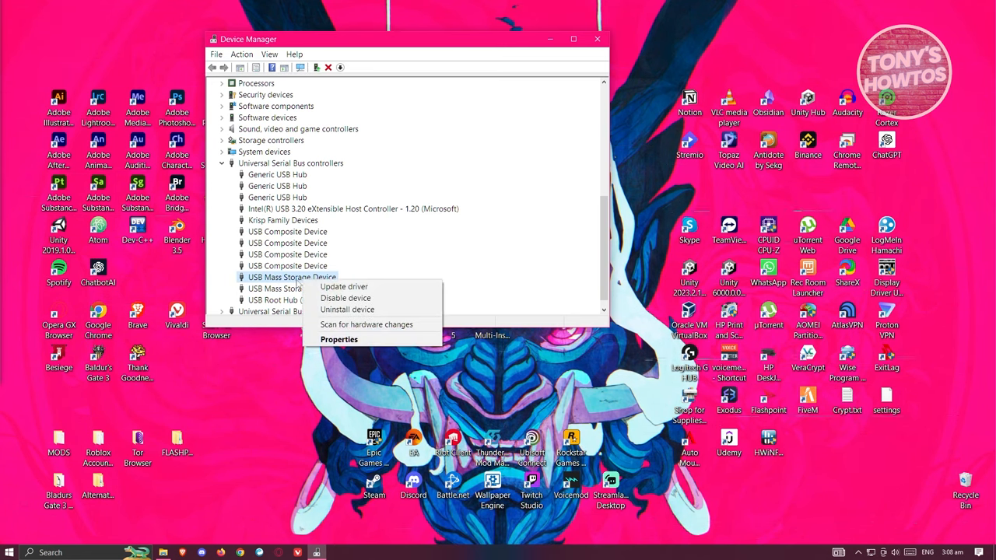
mouse_move(345, 298)
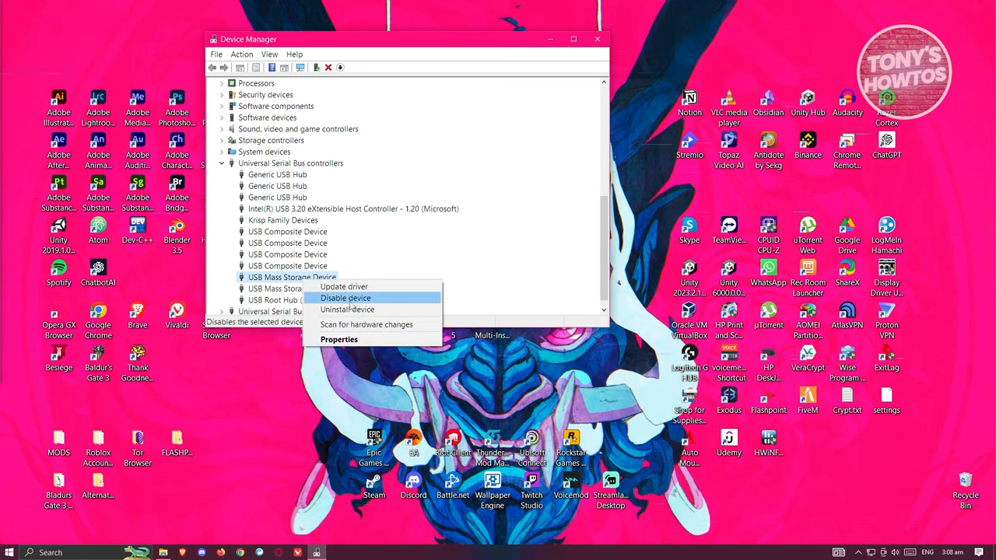
click(347, 309)
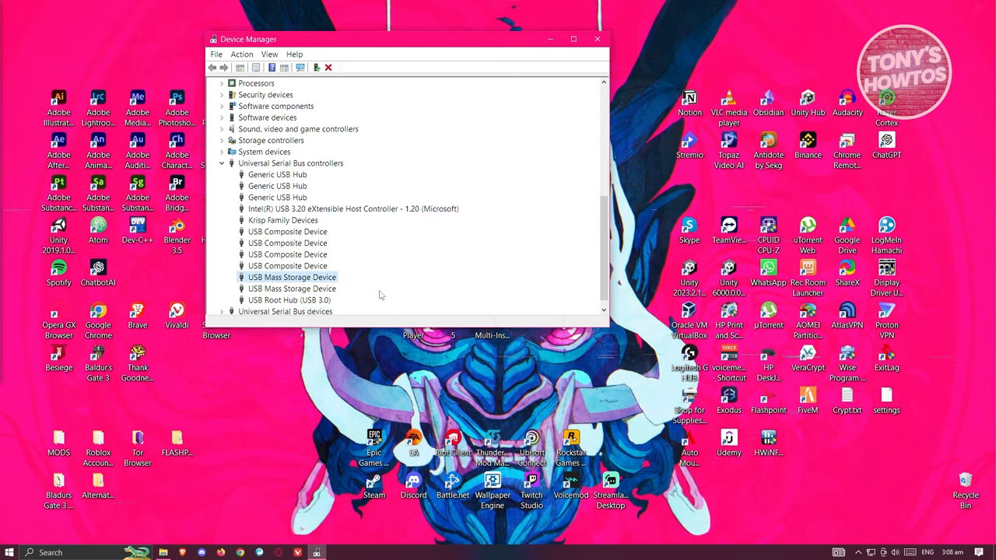
scroll(up, 3)
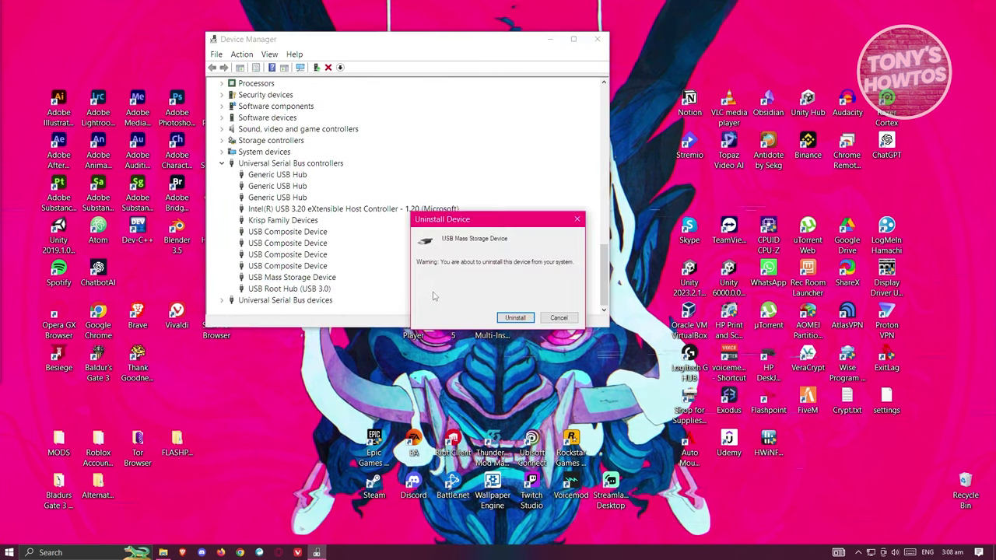
click(515, 317)
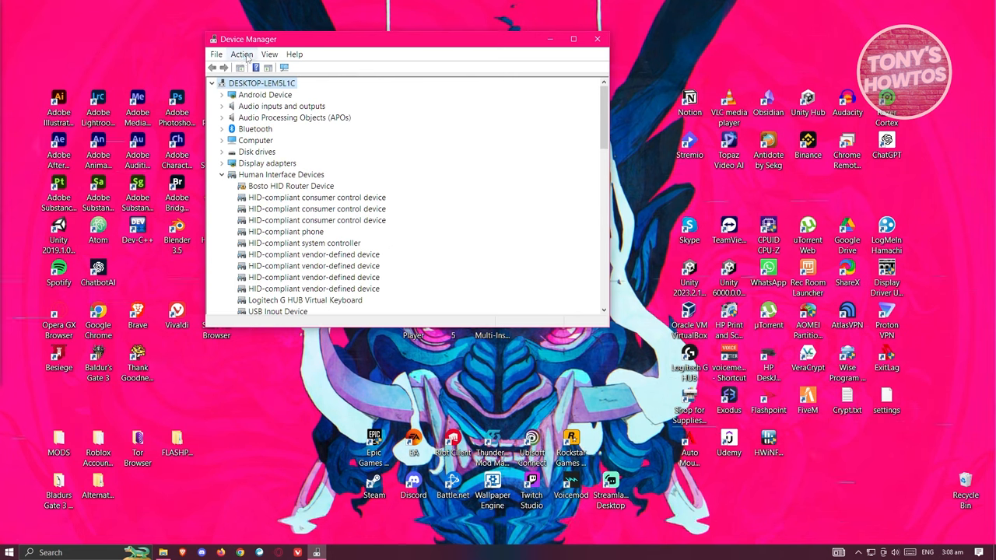
- Scan for hardware changes, check both USB Mass Storage Device entries returned, and close Device Manager
click(241, 53)
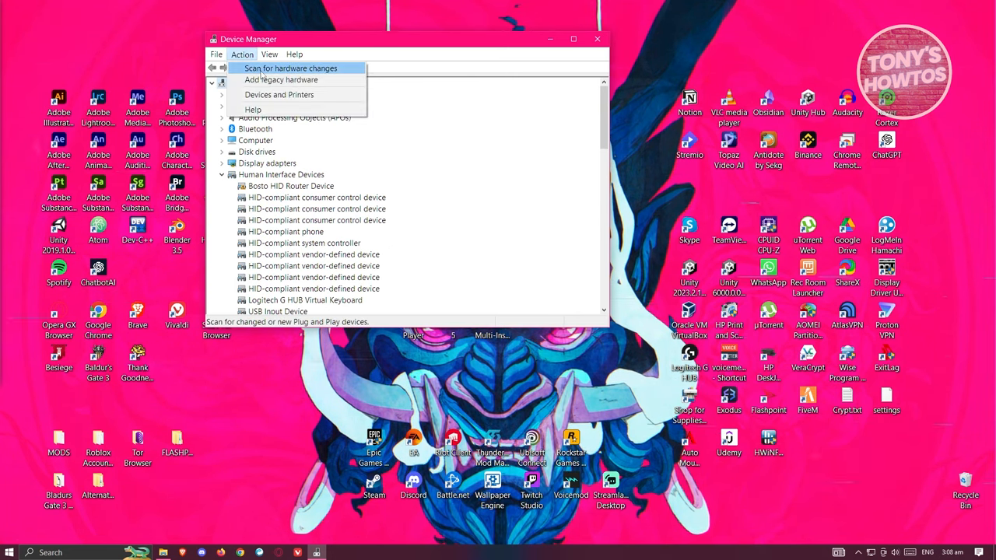
click(290, 68)
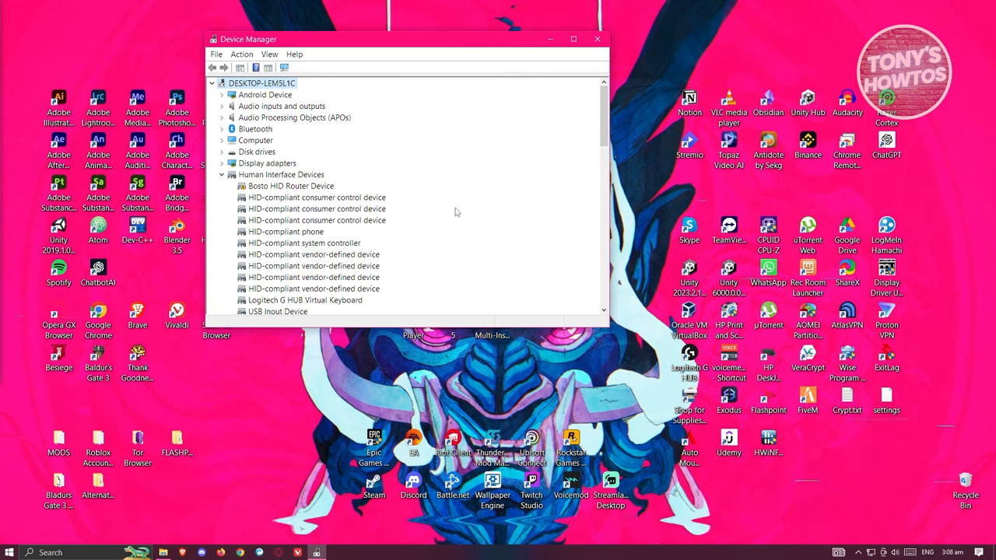
mouse_move(511, 172)
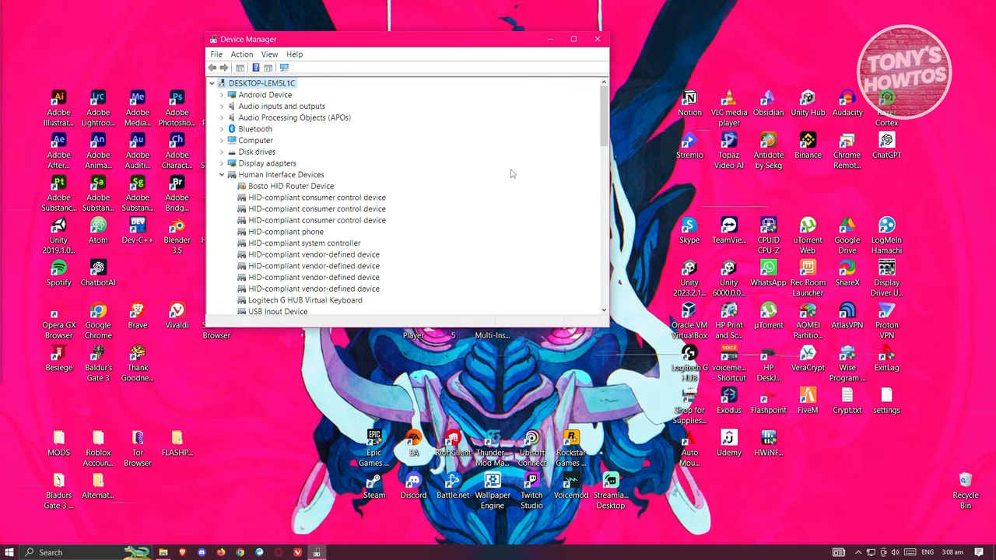
scroll(down, 3)
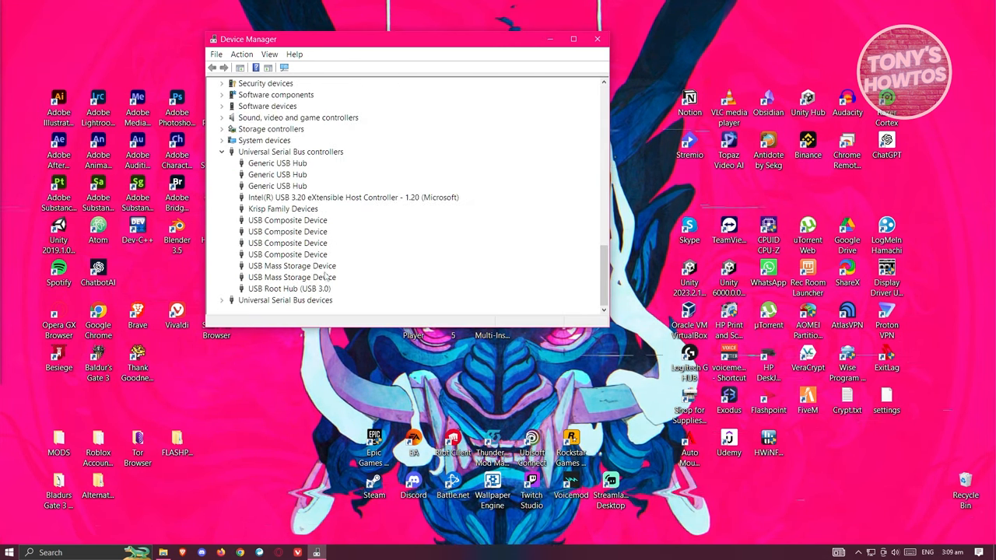
mouse_move(539, 131)
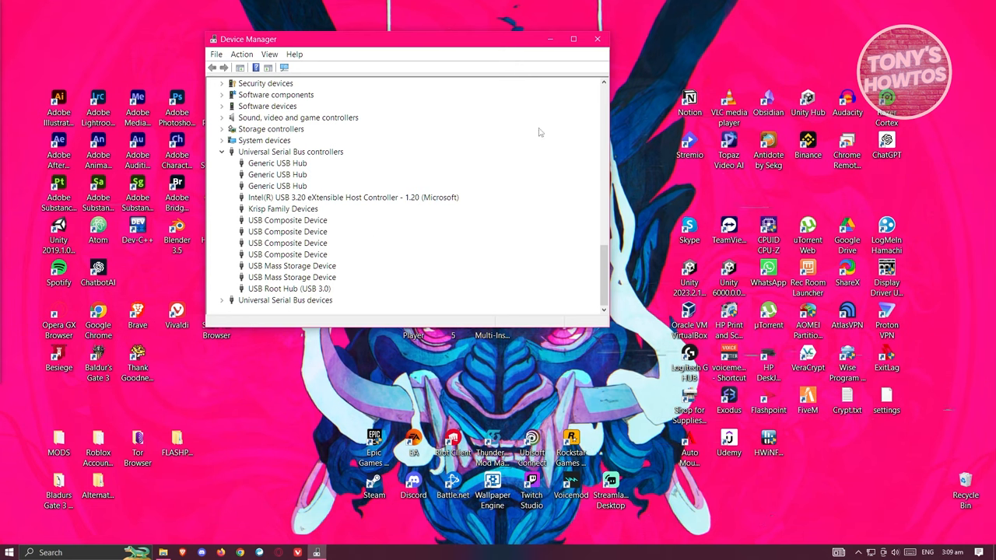
mouse_move(598, 39)
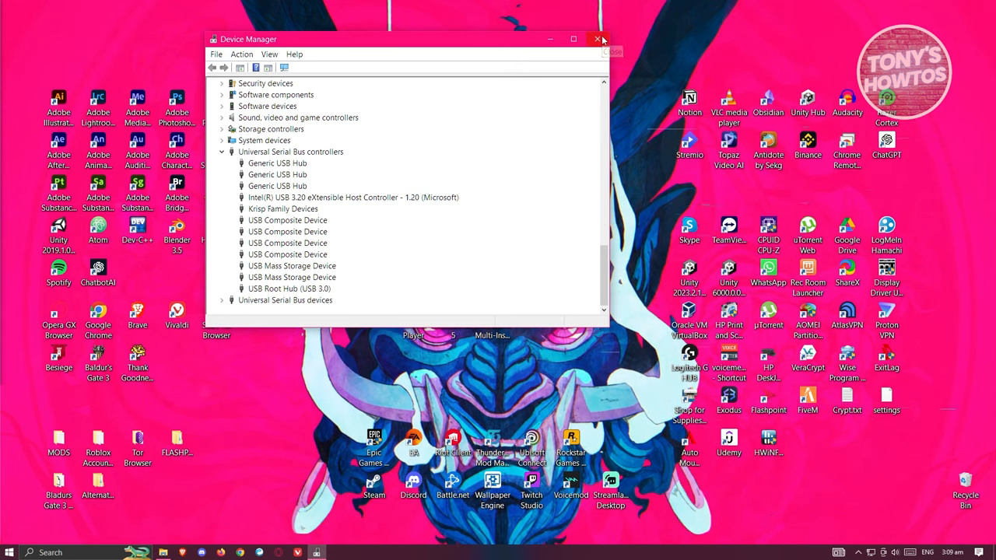
mouse_move(591, 53)
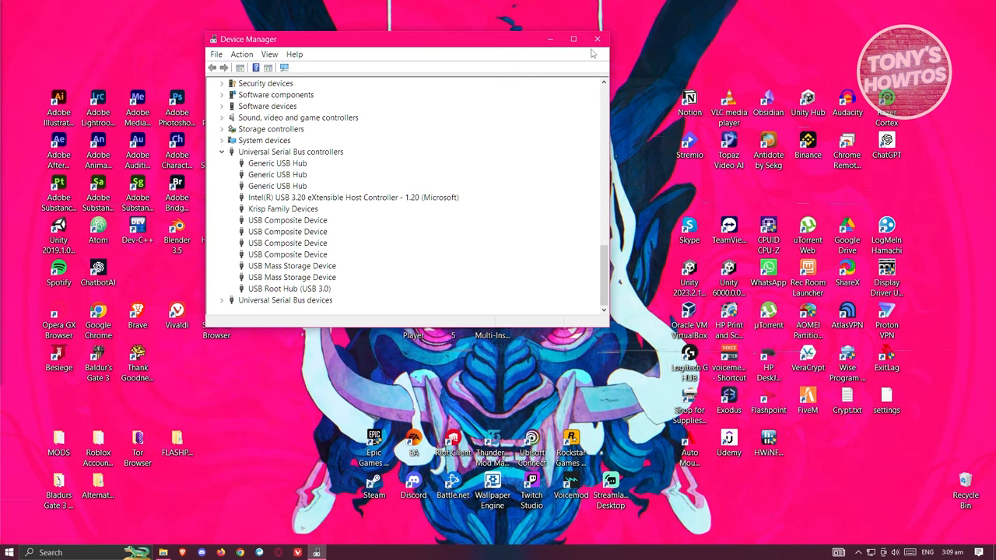
click(597, 39)
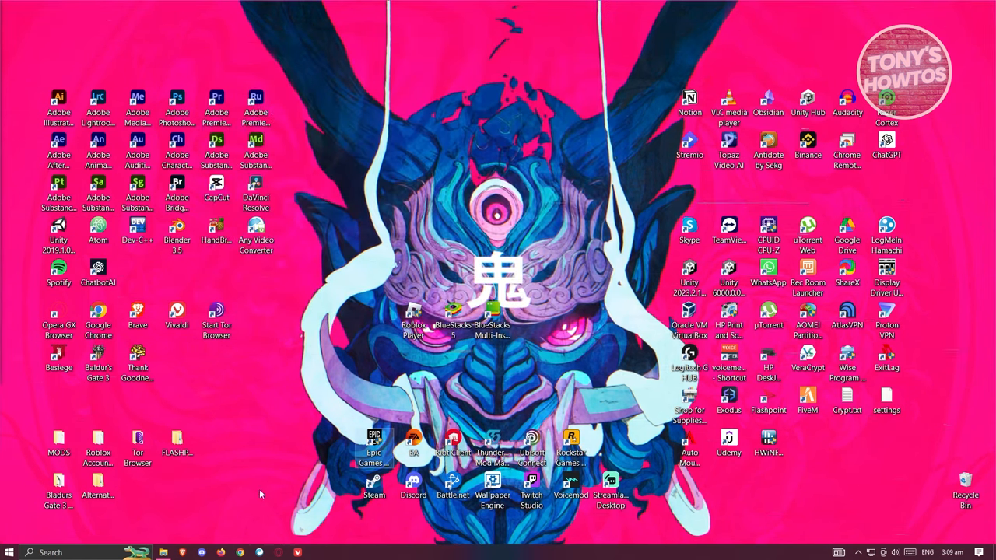
- Search for 'power settings' and open the Power & sleep settings page
click(50, 552)
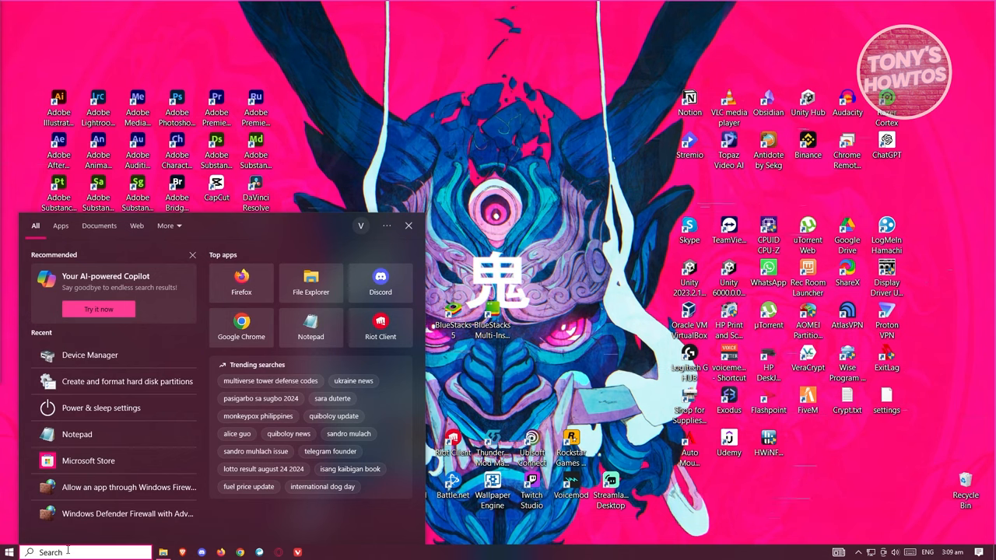
text(PLA)
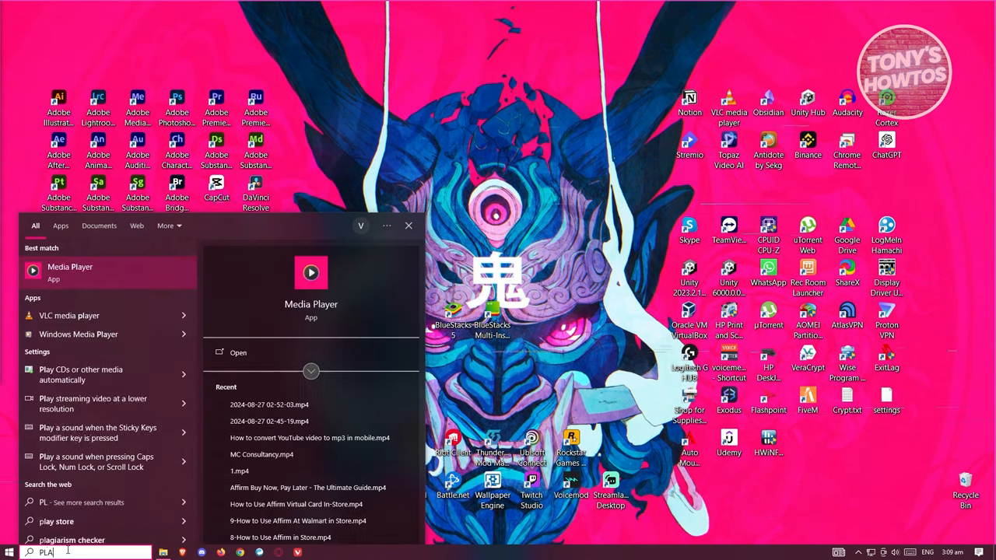
text(N)
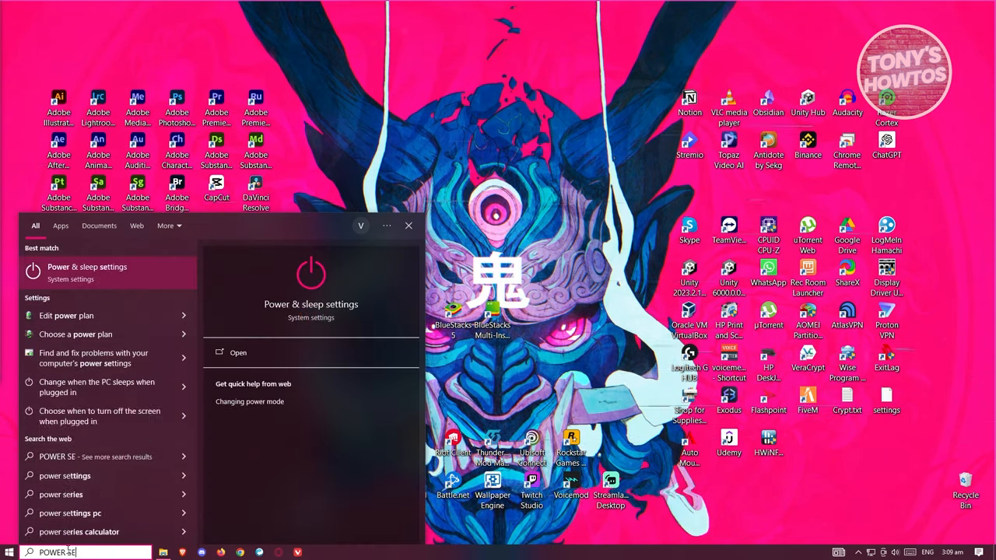
text(TTINGS)
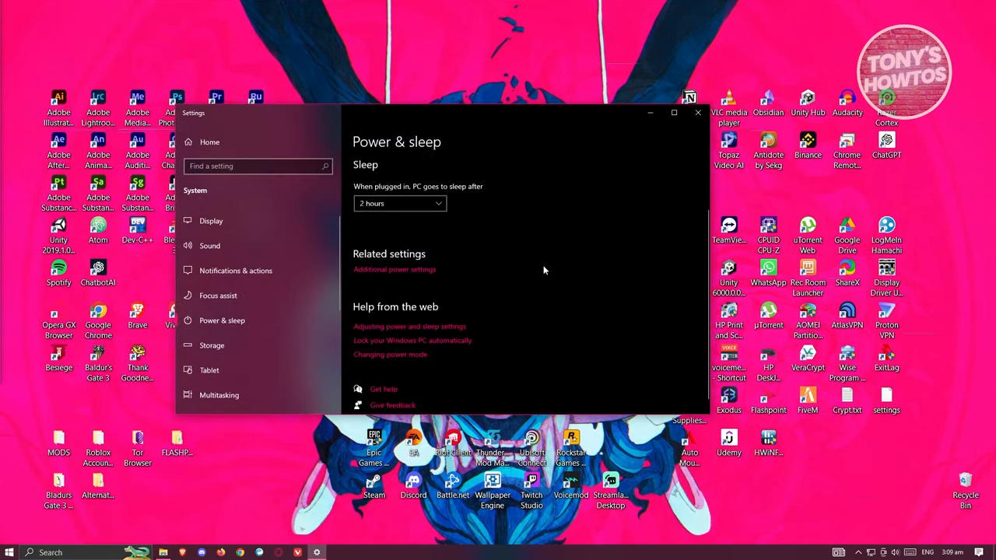
- Open Additional power settings and the High performance plan's advanced power settings
click(395, 270)
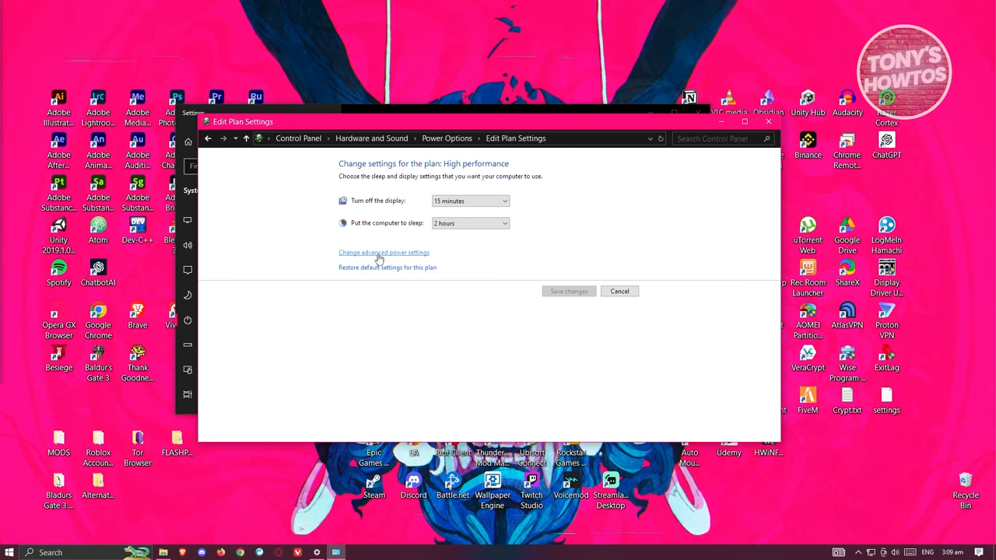
click(383, 252)
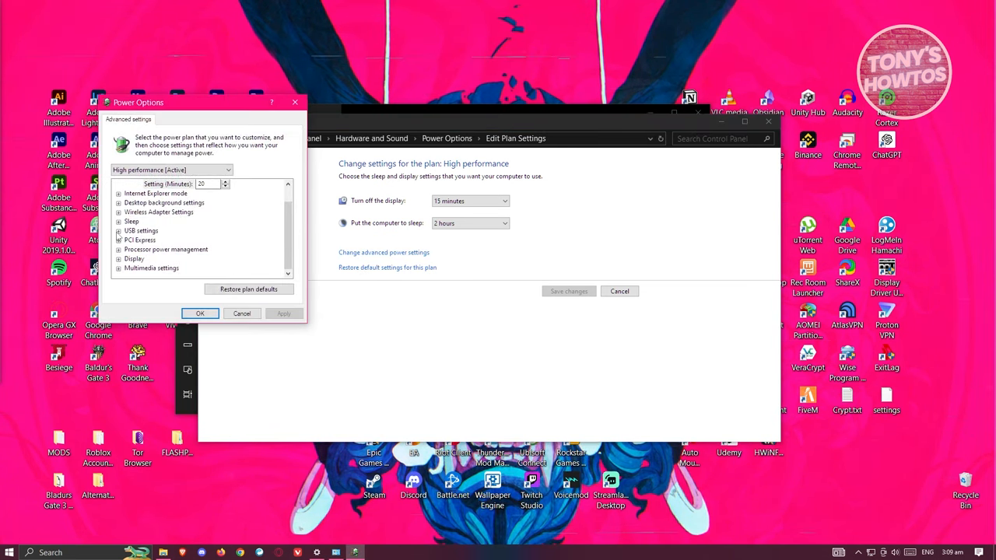
- Set USB settings > USB selective suspend to Enabled, save, and close the Settings window
click(118, 230)
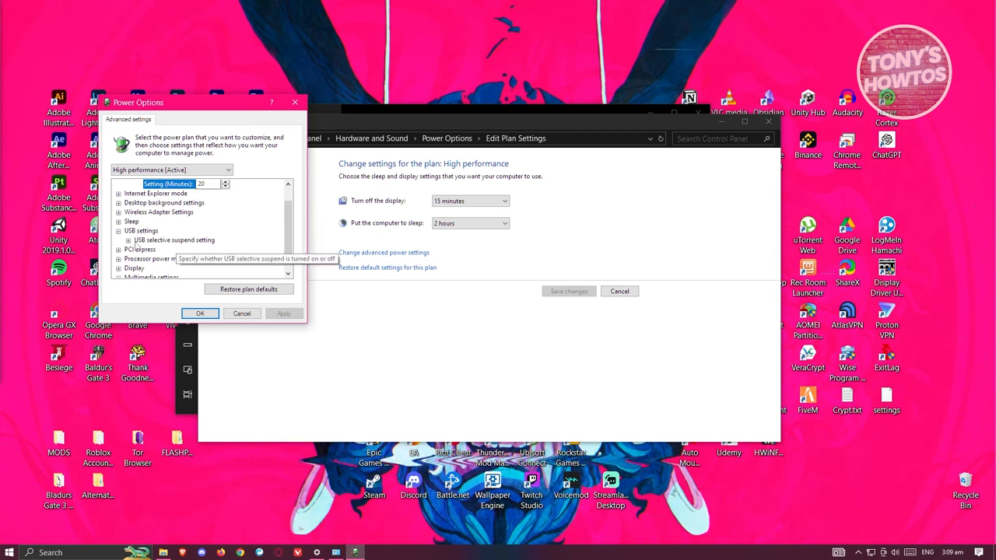
click(129, 240)
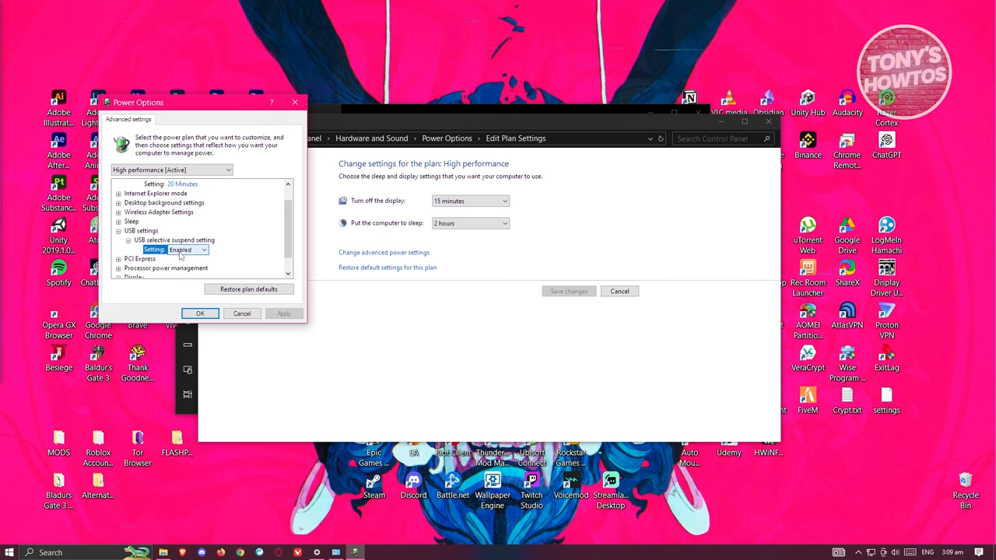
click(204, 249)
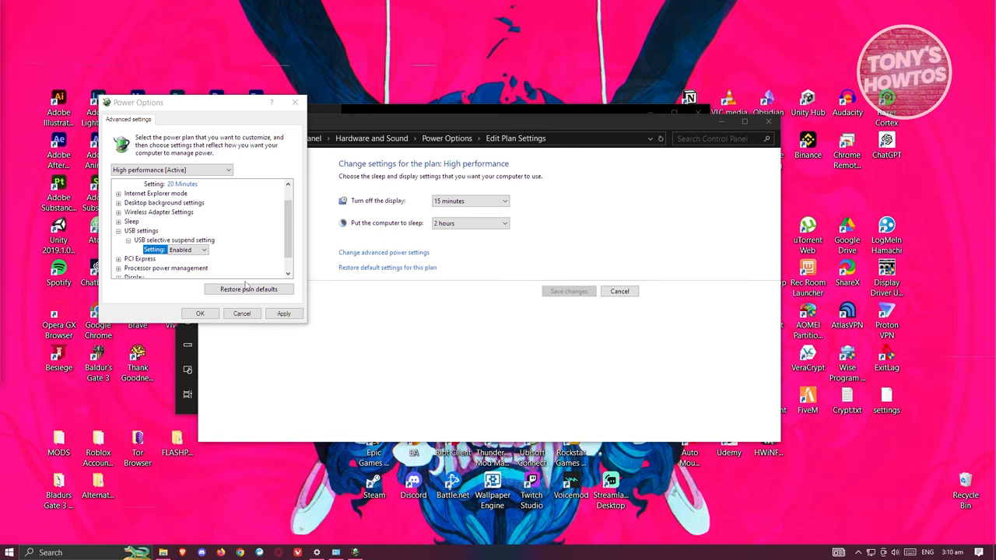
mouse_move(934, 367)
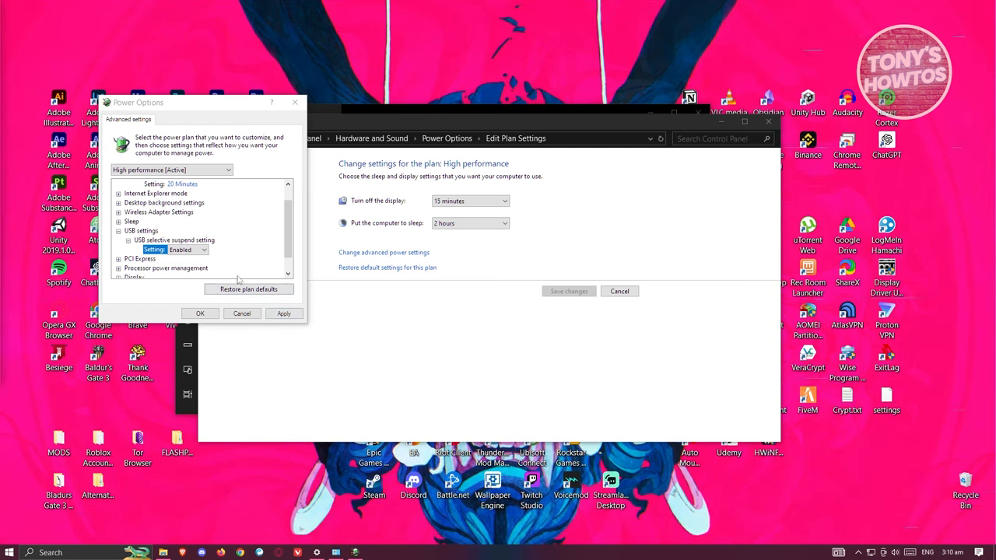
mouse_move(239, 261)
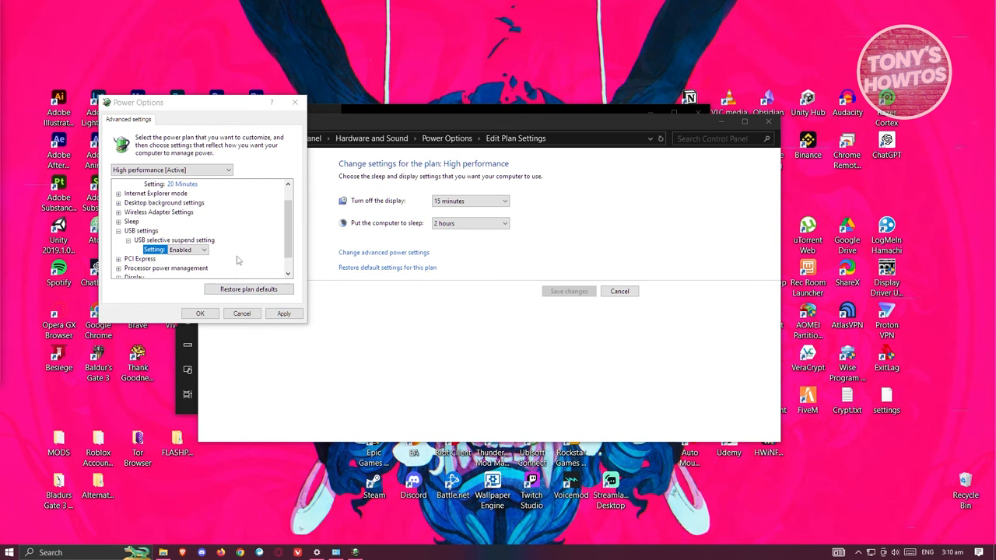
mouse_move(242, 259)
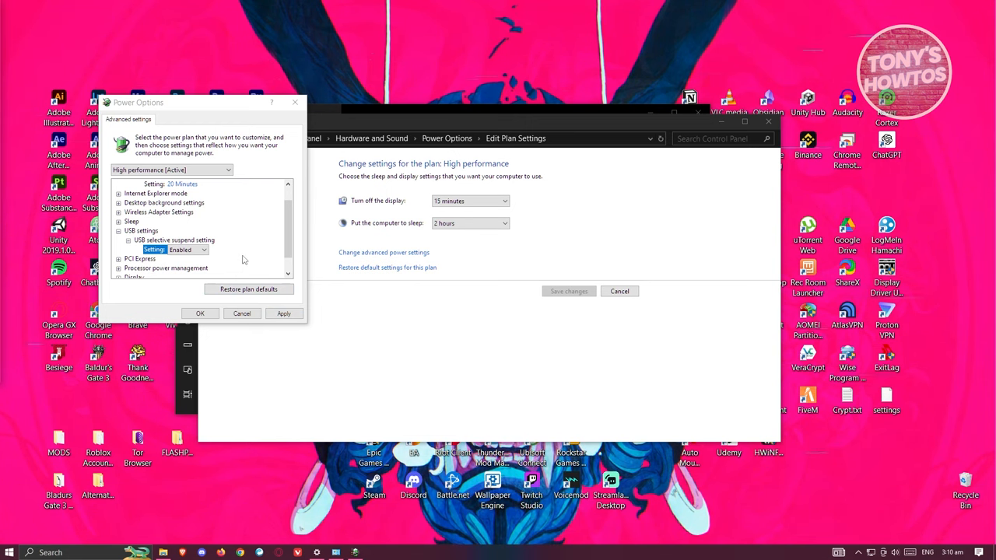
click(203, 249)
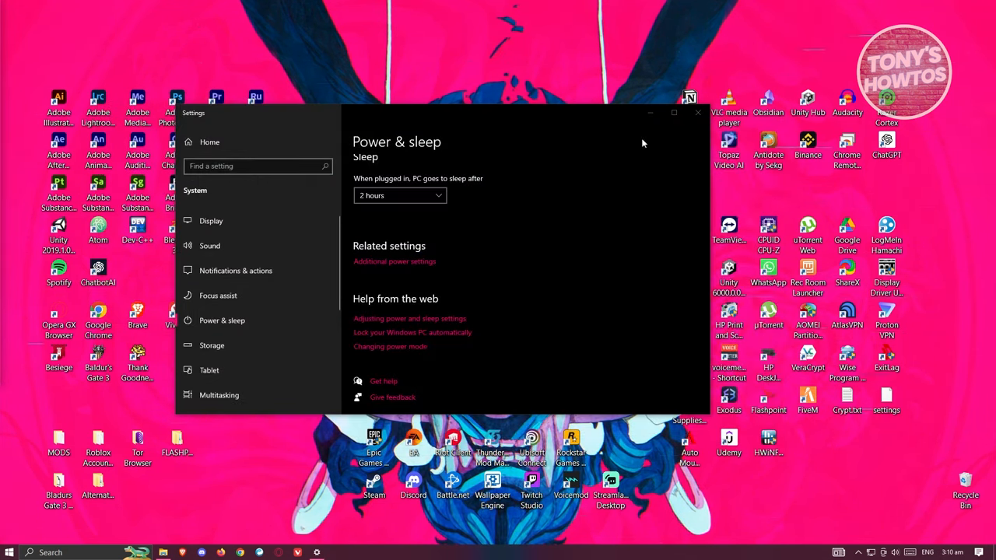
click(697, 113)
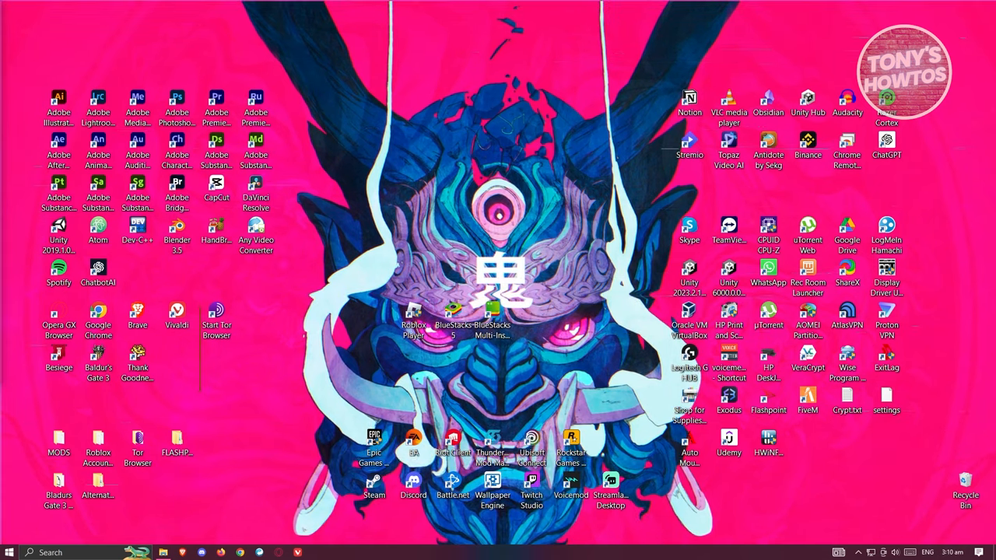